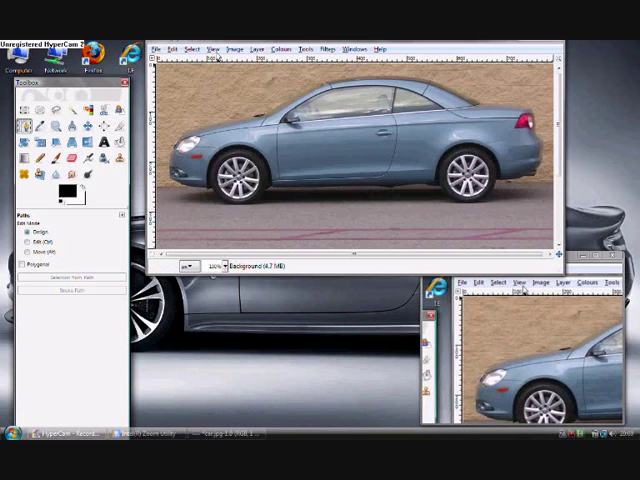
Trace a path with the Paths tool along the front bumper toward the front wheel arch.
left_click(208, 48)
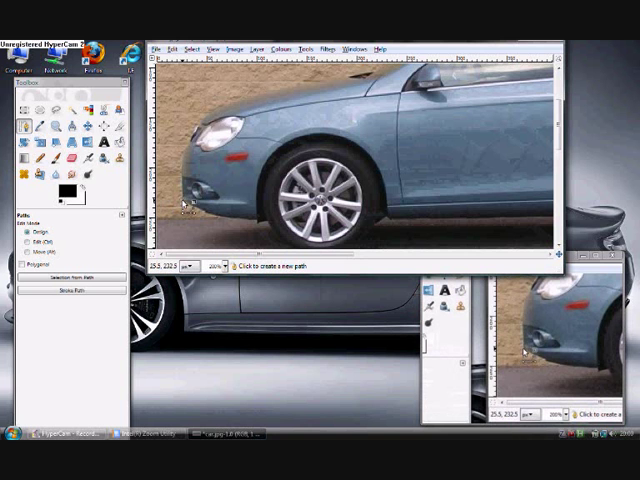
left_click(200, 210)
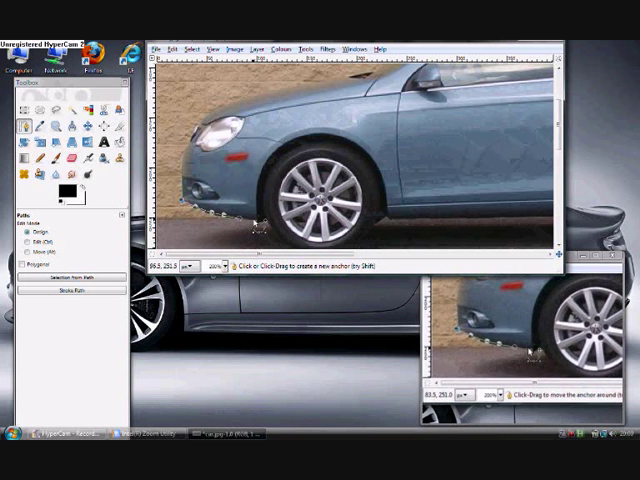
left_click(256, 218)
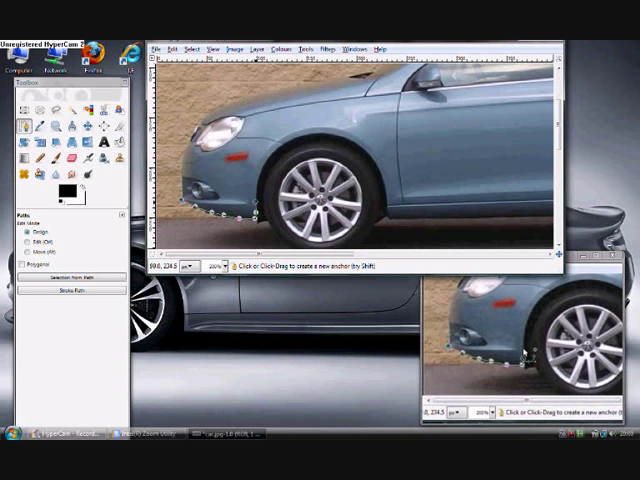
left_click(256, 208)
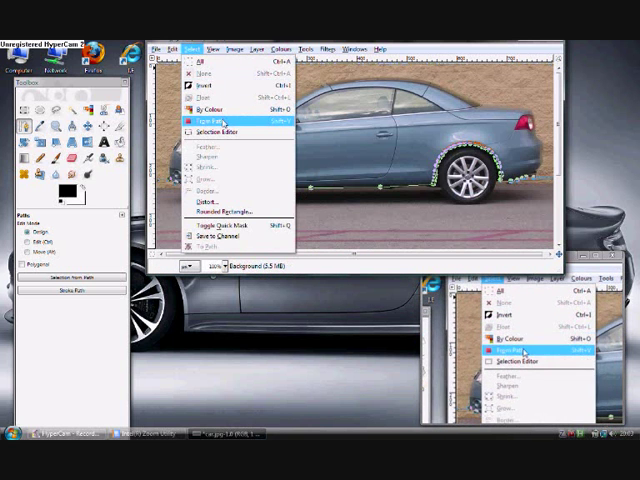
Convert the traced car-body path into an active selection via Select > From Path.
left_click(204, 116)
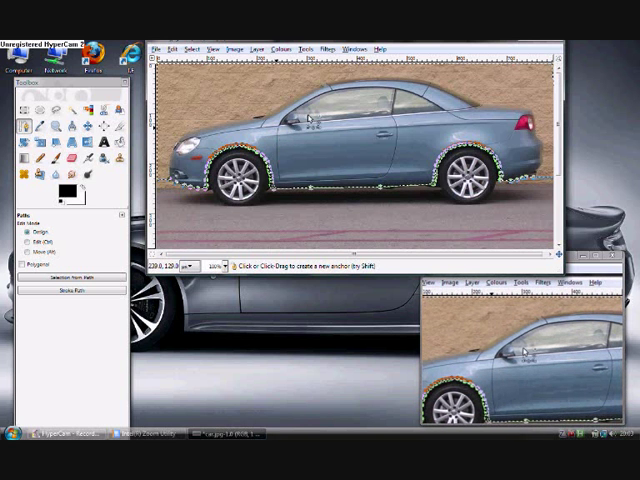
Copy the selected car body to the clipboard with Edit > Copy.
left_click(164, 48)
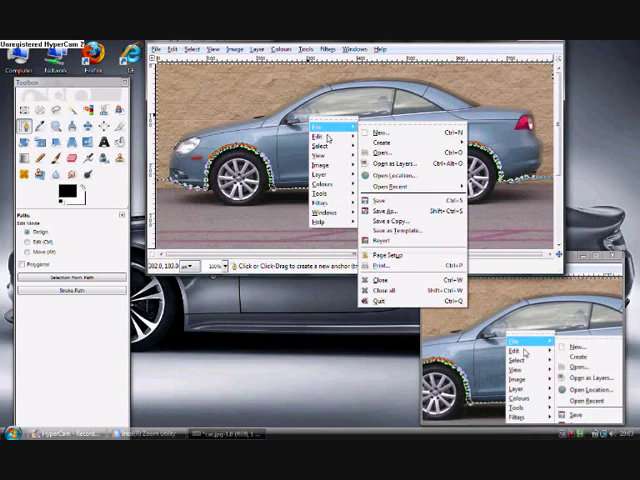
left_click(318, 138)
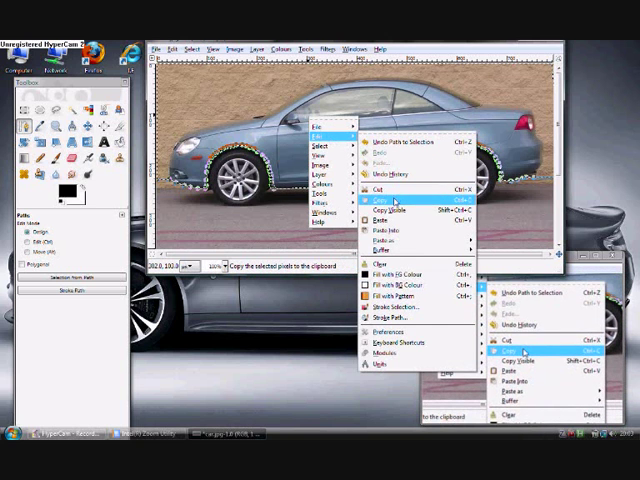
left_click(372, 200)
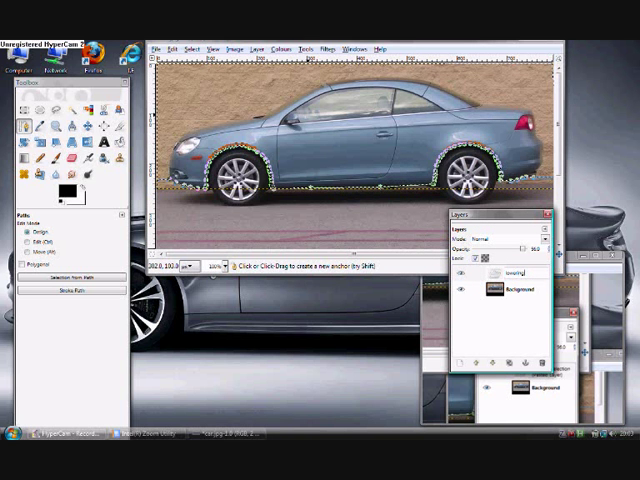
Paste the body as a new layer and drag it down so it sits lower over the wheels.
left_click(512, 272)
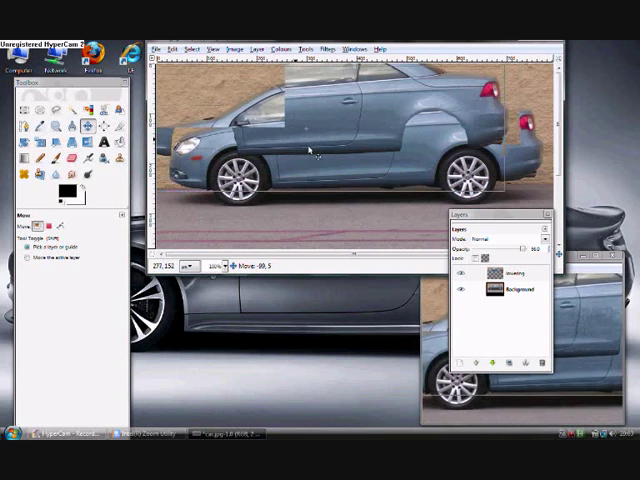
left_click_drag(310, 144, 356, 148)
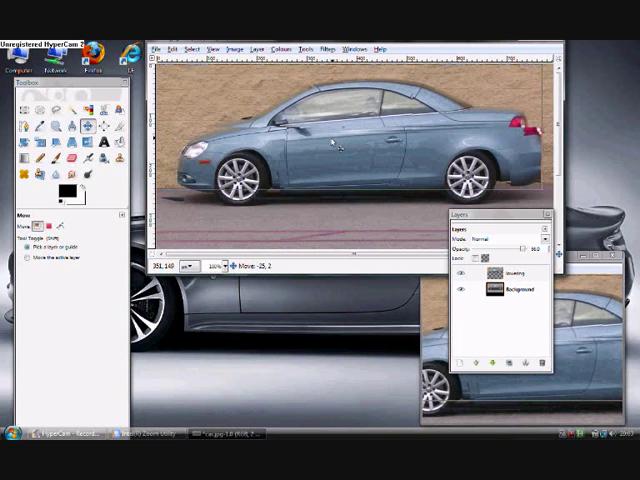
left_click_drag(340, 140, 350, 150)
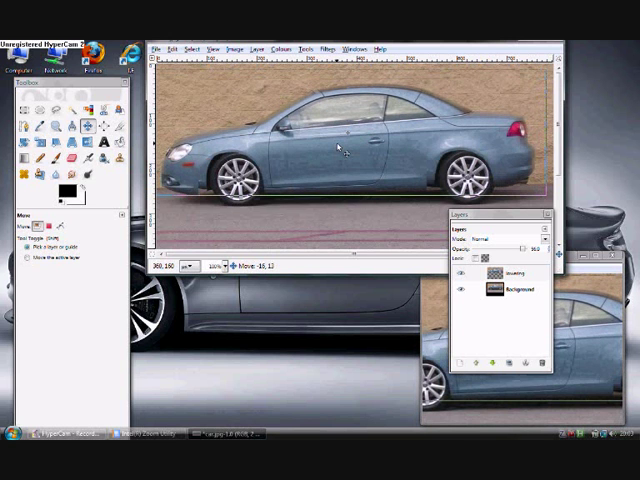
left_click_drag(350, 144, 364, 148)
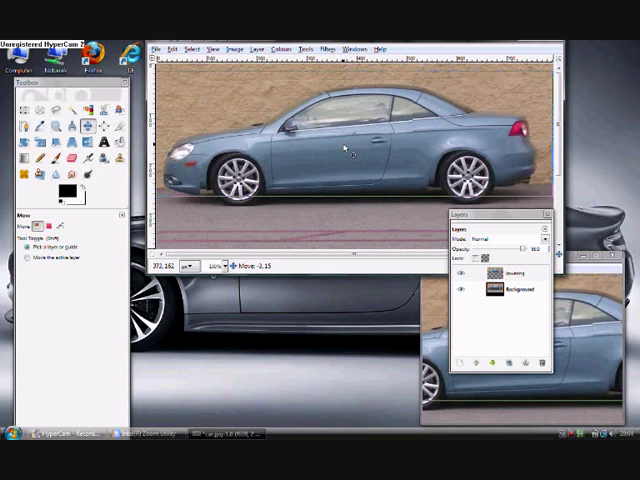
left_click_drag(344, 150, 352, 152)
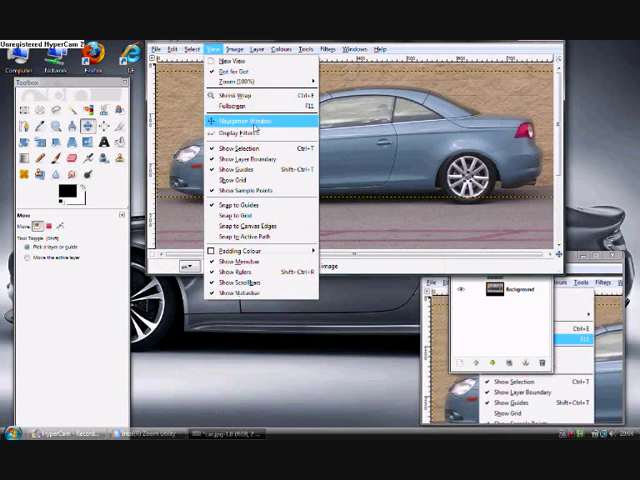
mouse_move(236, 160)
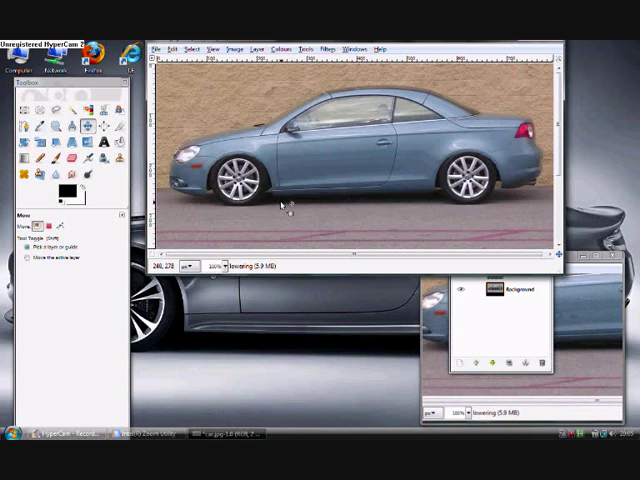
mouse_move(504, 188)
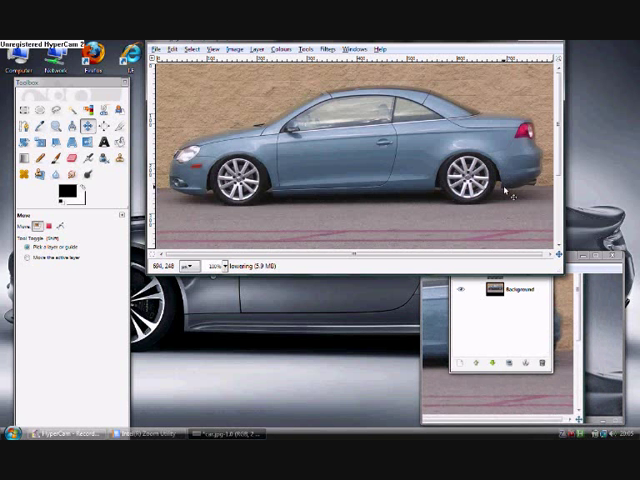